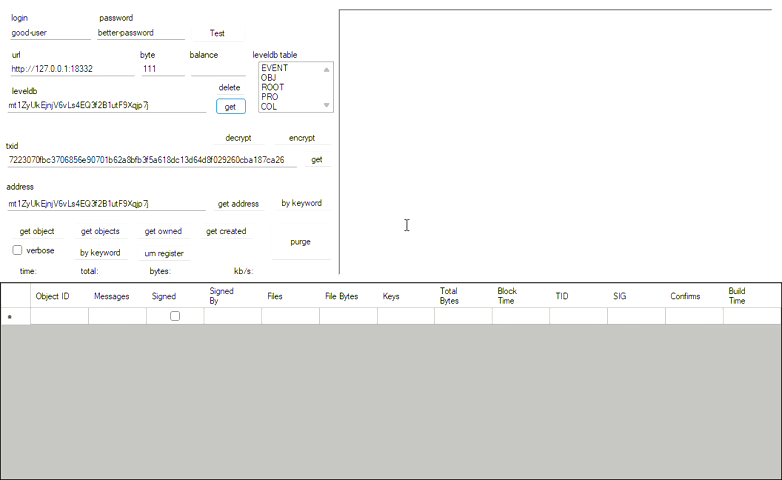
mouse_move(164, 252)
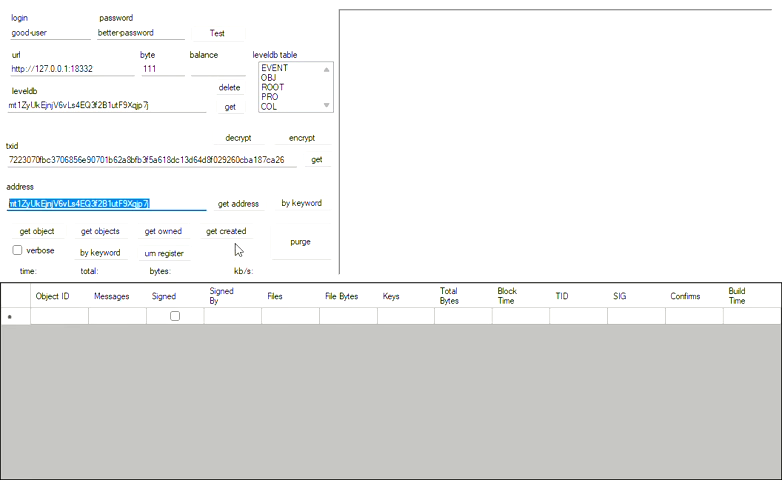
Step: Replace the earlier wallet address in the address box with 'twitter.com'
type("twitter")
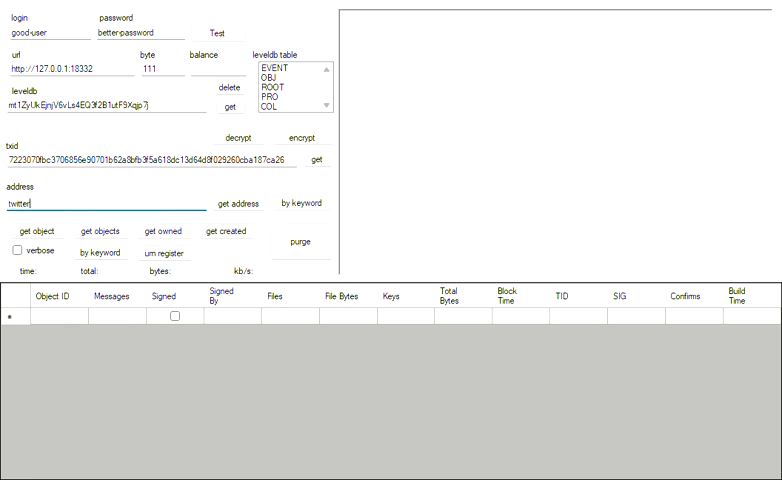
type(".com")
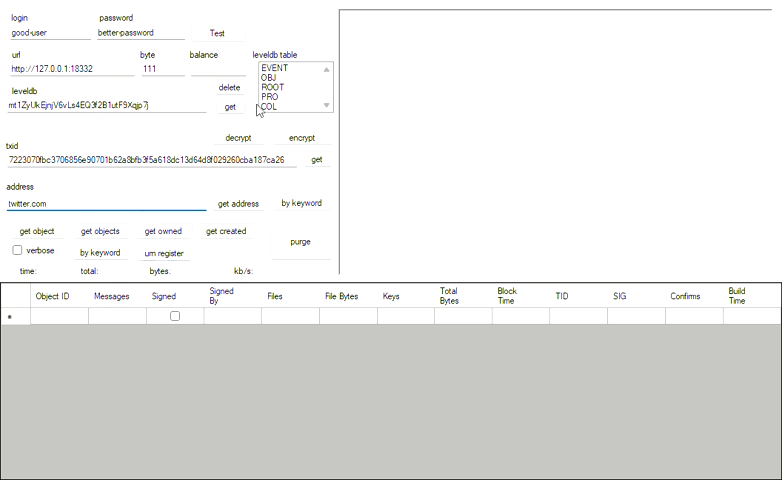
Step: Fetch the twitter.com keyword record and select the second creator's address
left_click(164, 253)
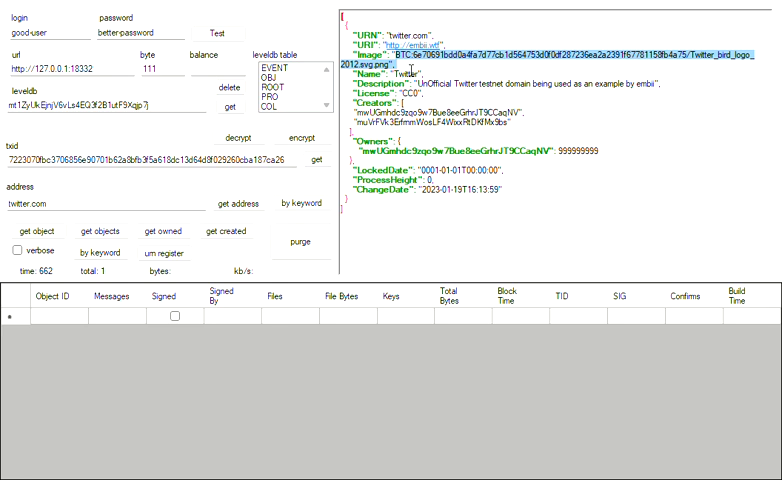
mouse_move(412, 71)
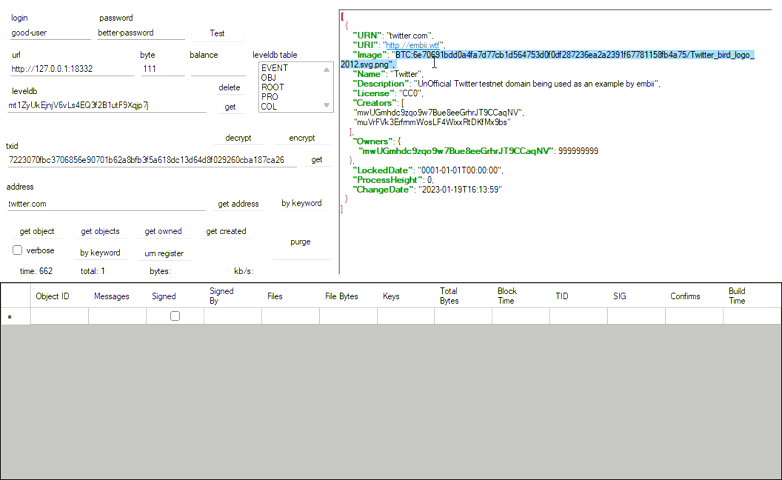
mouse_move(455, 45)
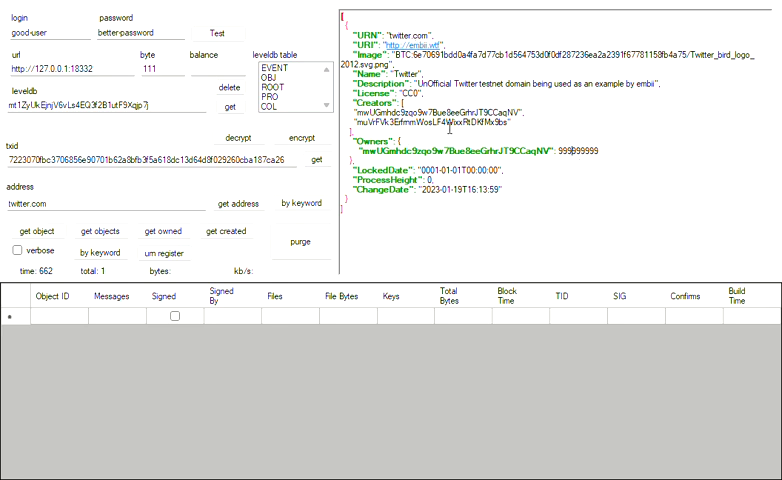
double_click(433, 121)
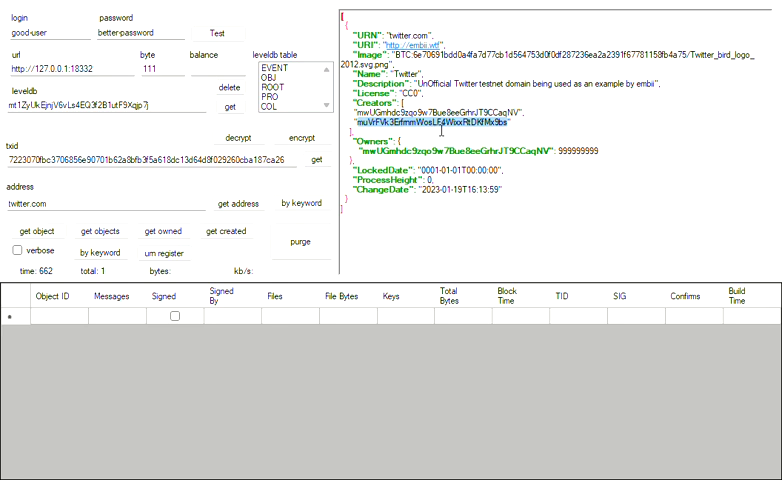
Step: Swap twitter.com for the creator's address and list its created, owned and associated objects
triple_click(47, 205)
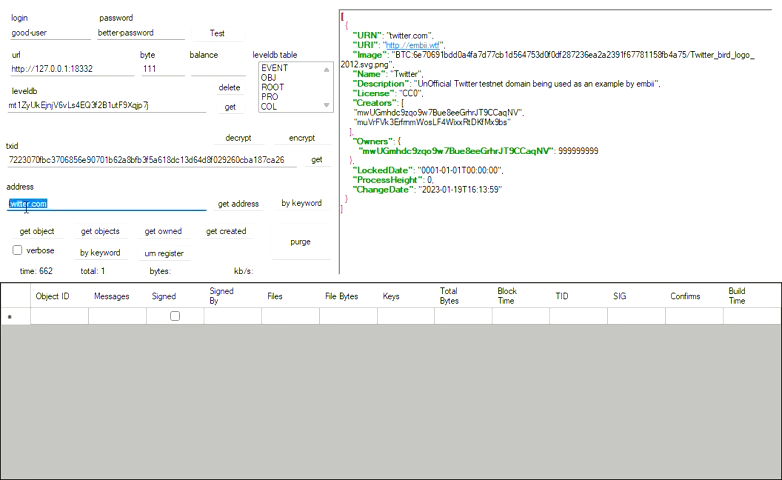
left_click(227, 231)
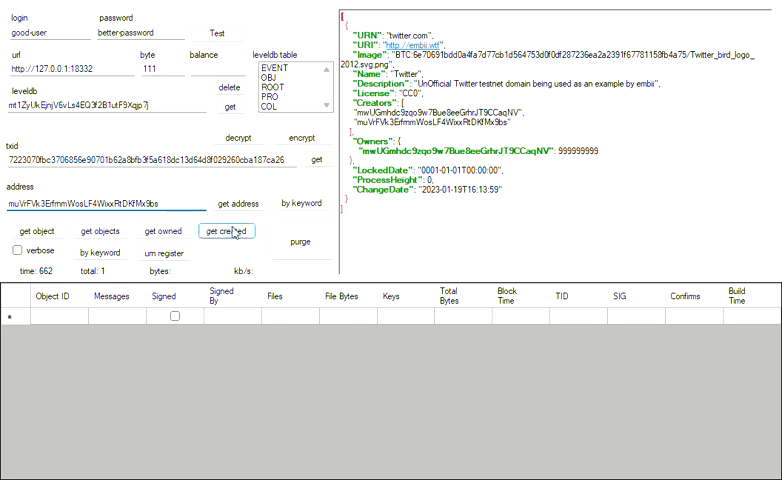
left_click(227, 231)
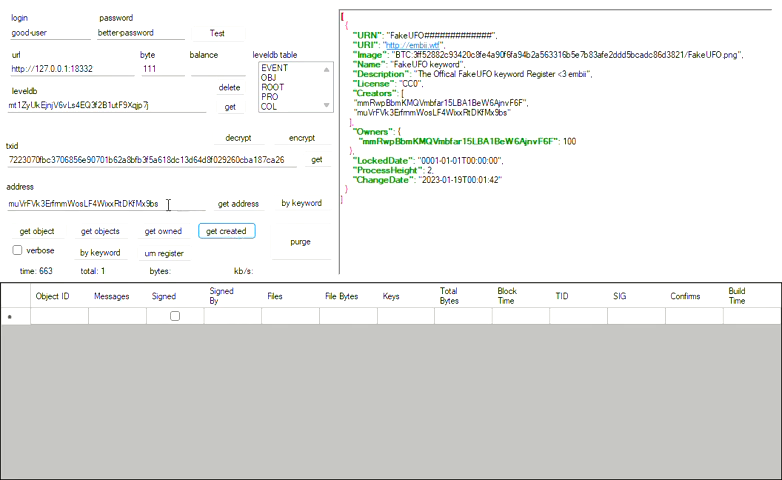
left_click(227, 231)
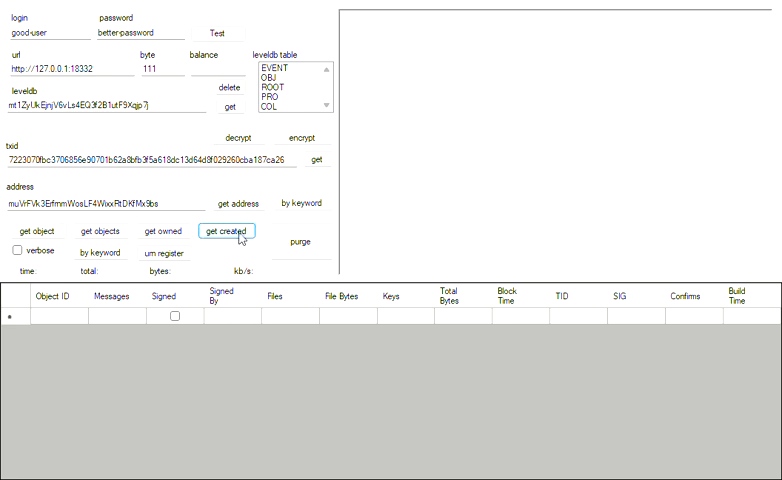
left_click(227, 231)
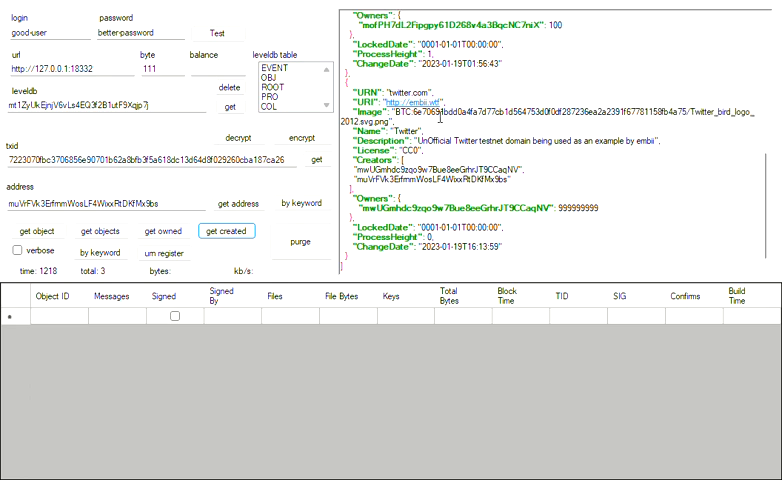
left_click(228, 231)
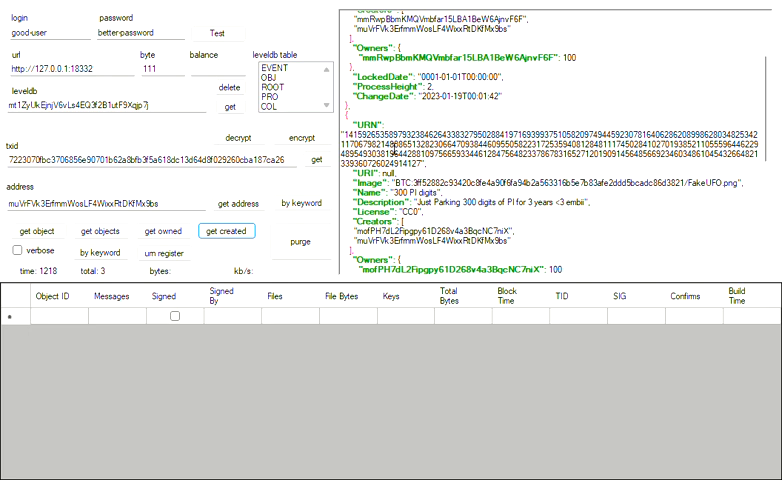
scroll("down", 3)
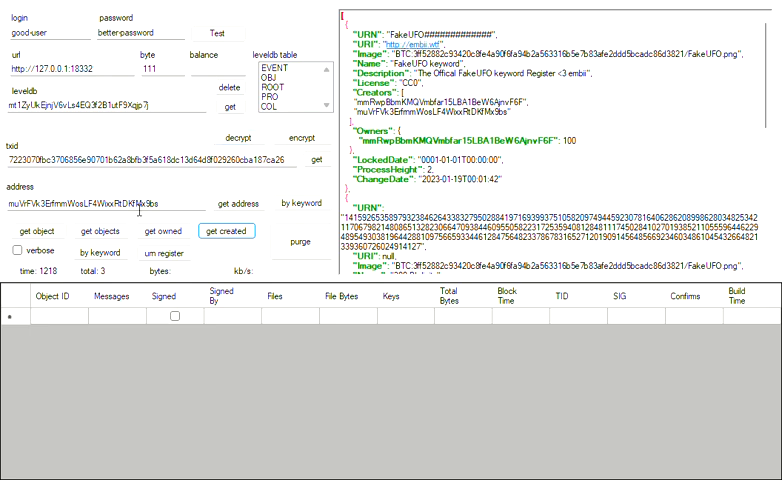
Step: Look up the FakeUFO keyword record, then query URN registrations for the creator address
triple_click(110, 204)
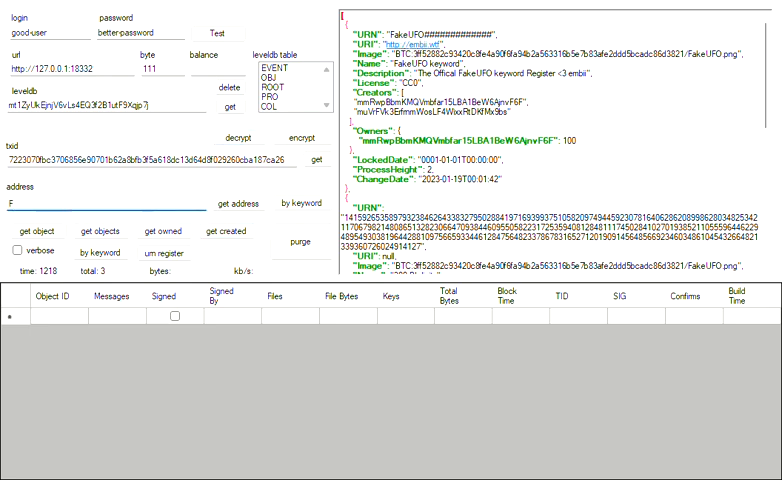
type("Fake")
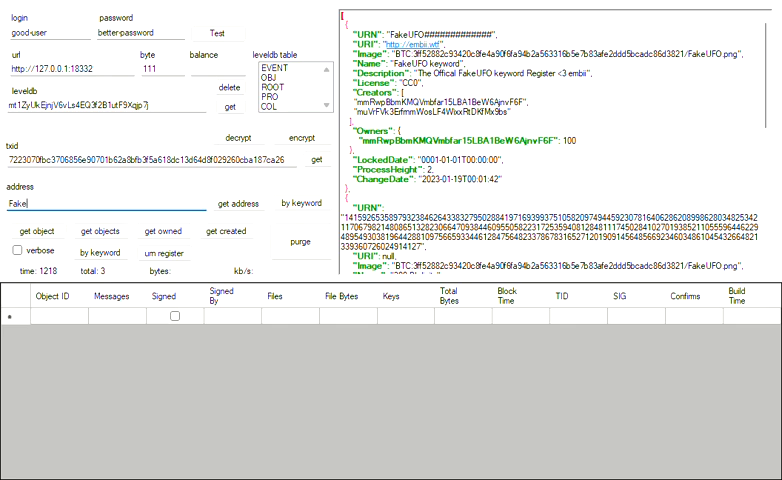
type("UFO")
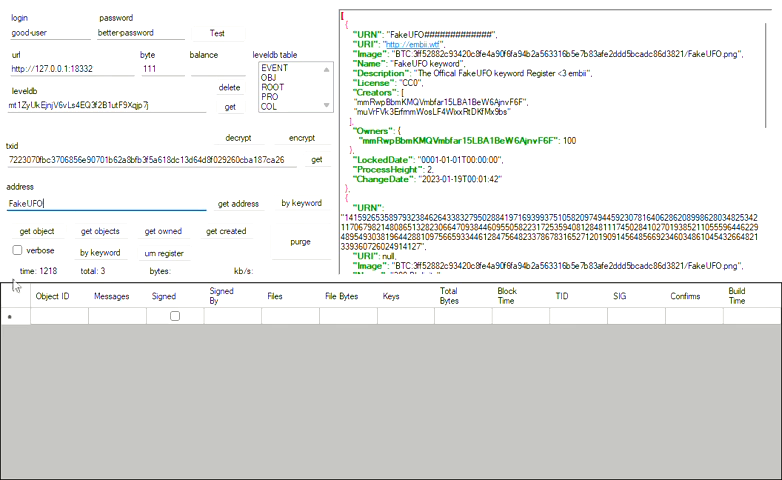
left_click(162, 252)
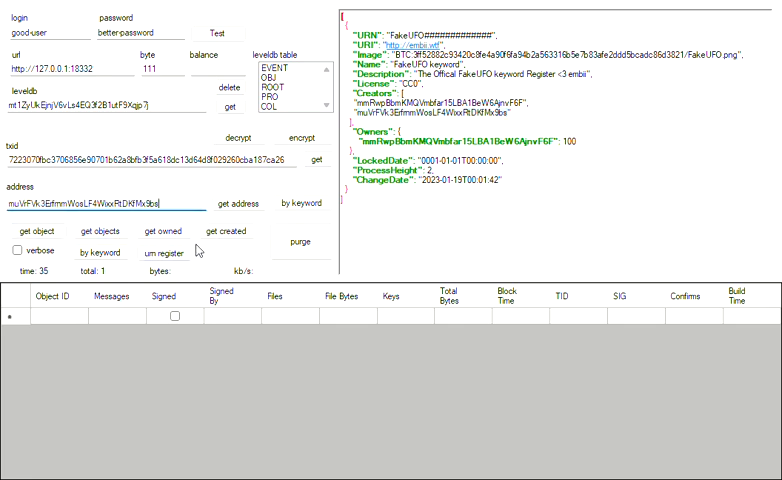
left_click(163, 252)
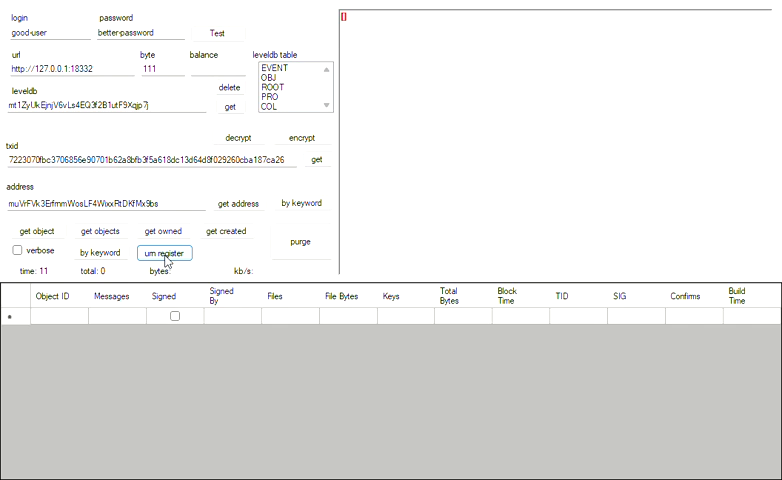
left_click(164, 253)
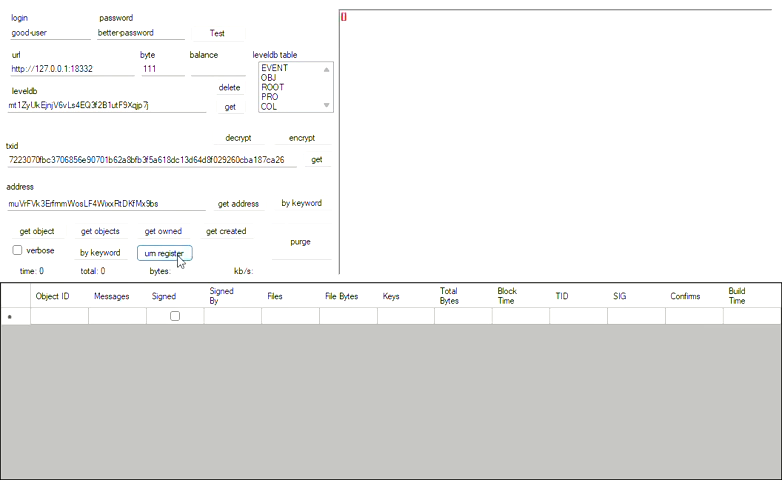
Step: List the creator's created objects and open the 300 PI digits URN record
triple_click(85, 203)
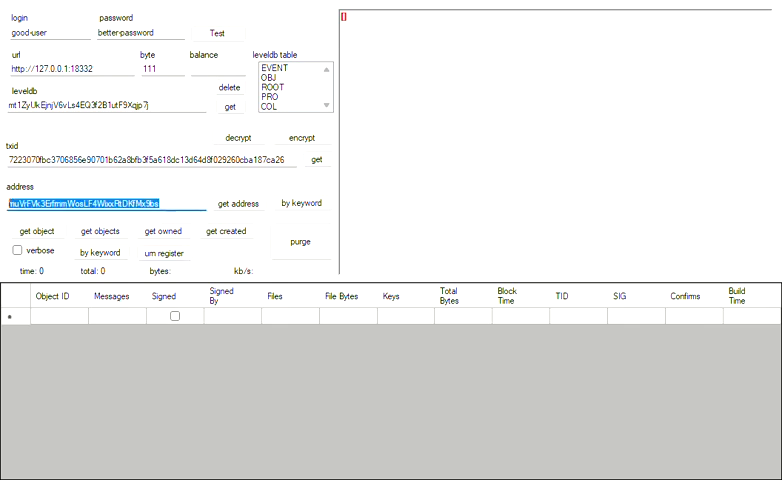
left_click(225, 231)
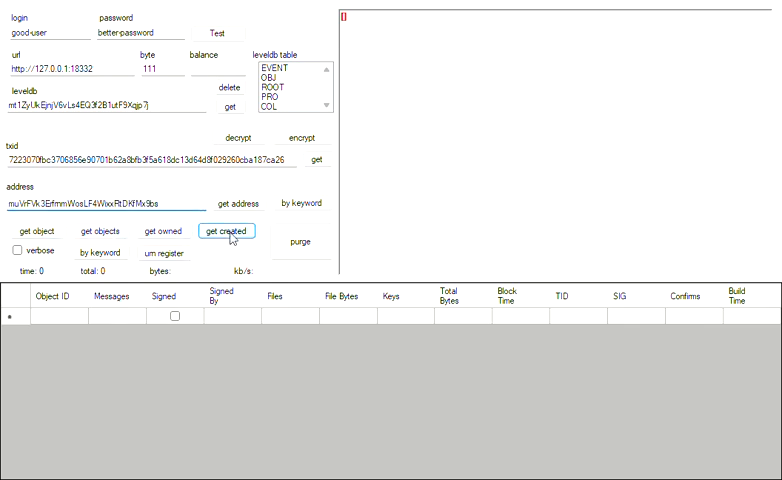
left_click(226, 231)
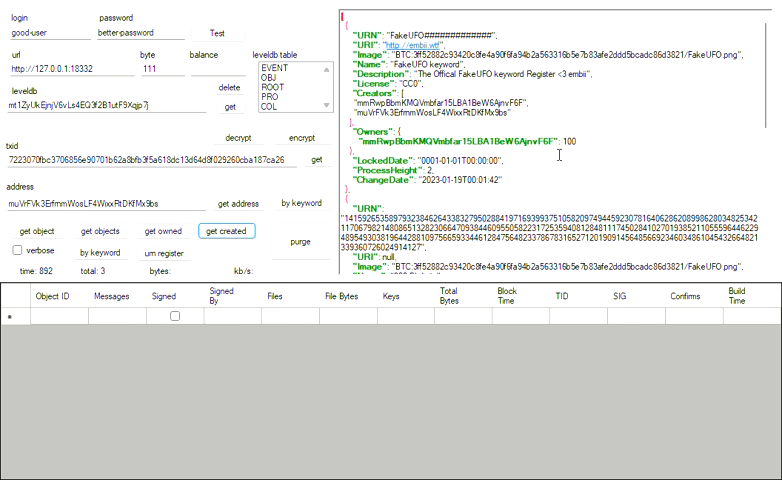
scroll("down", 3)
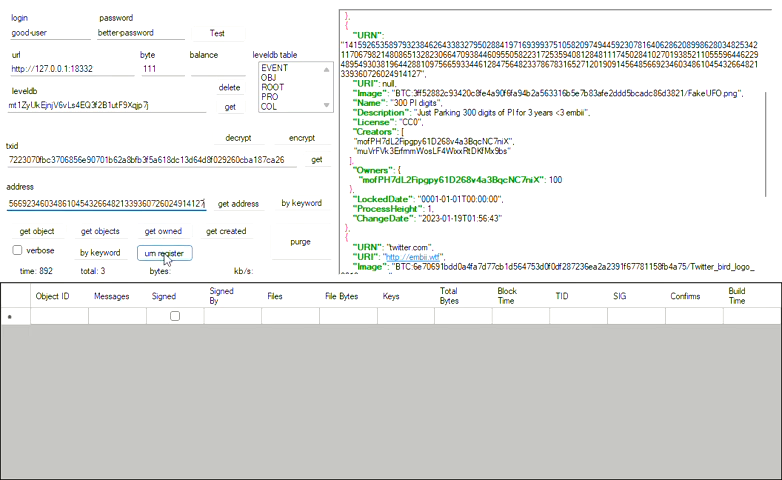
left_click(301, 241)
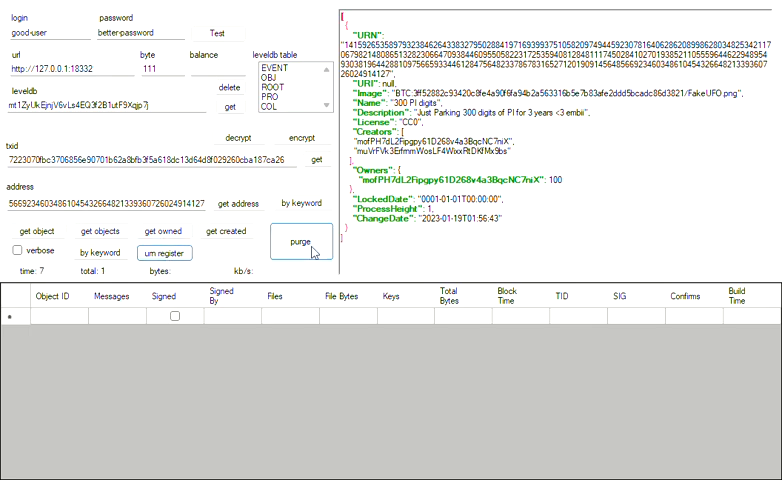
left_click(301, 240)
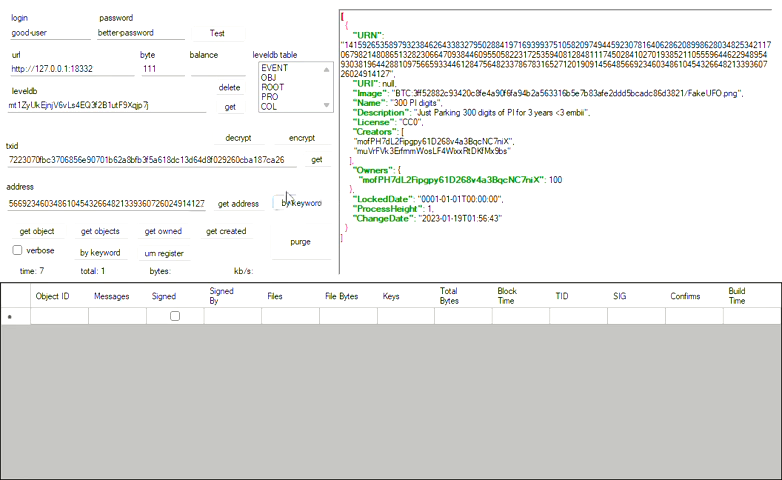
mouse_move(228, 236)
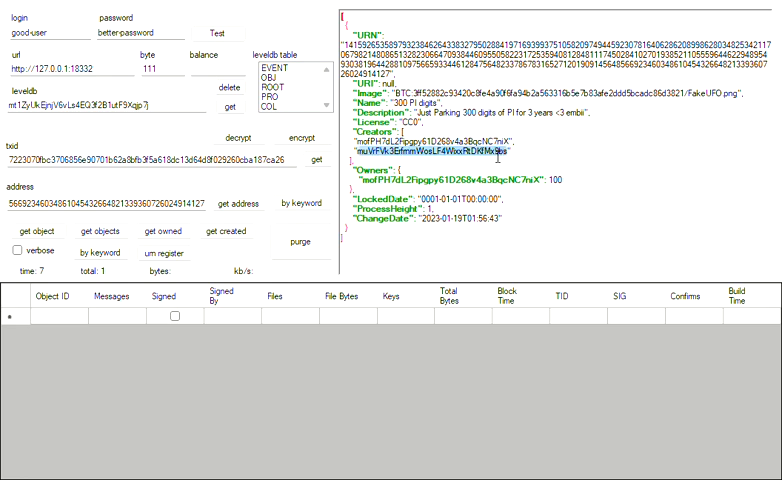
Step: Restore the creator address and list its object record, associated objects and owned objects
triple_click(110, 205)
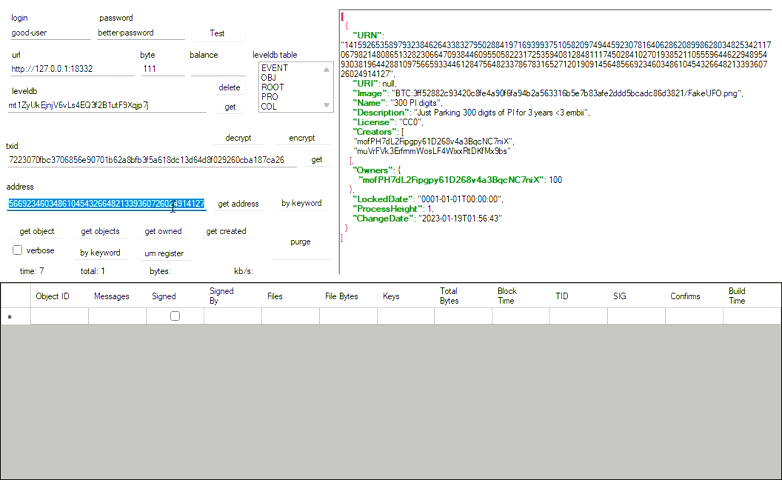
left_click(38, 231)
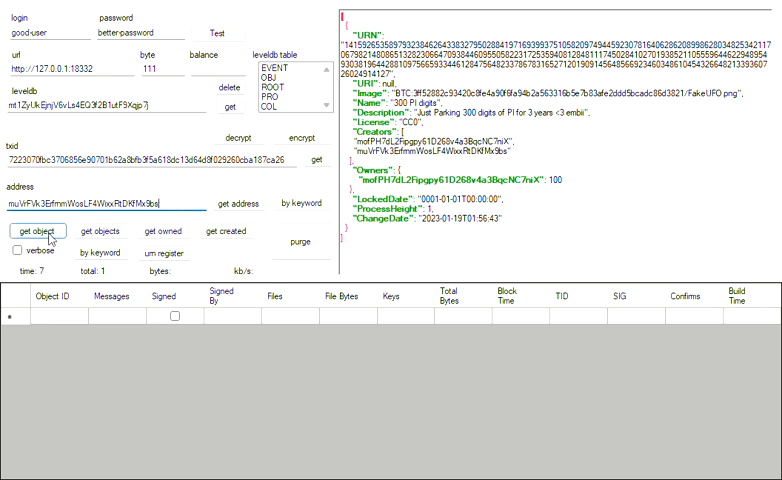
left_click(38, 231)
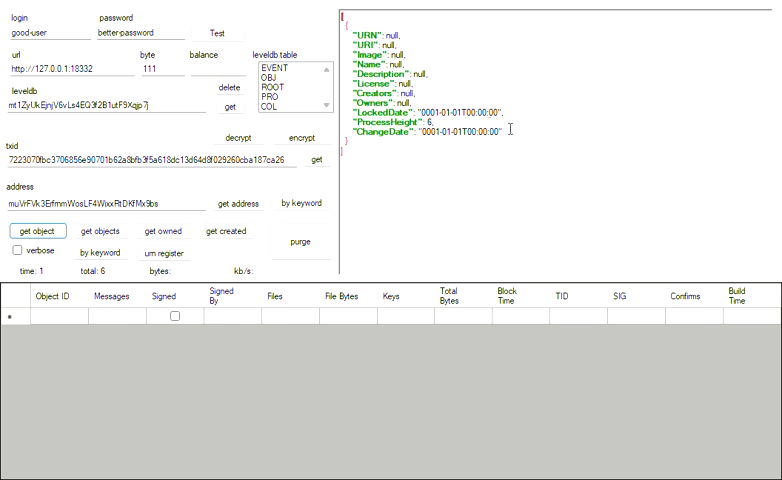
mouse_move(524, 101)
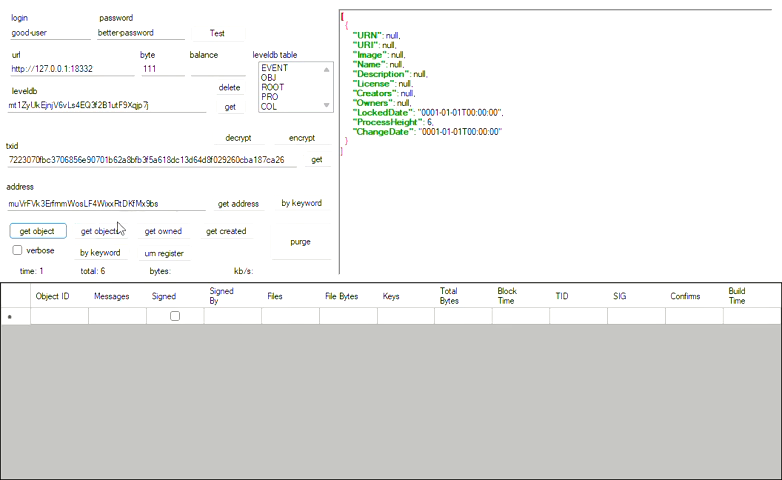
left_click(101, 230)
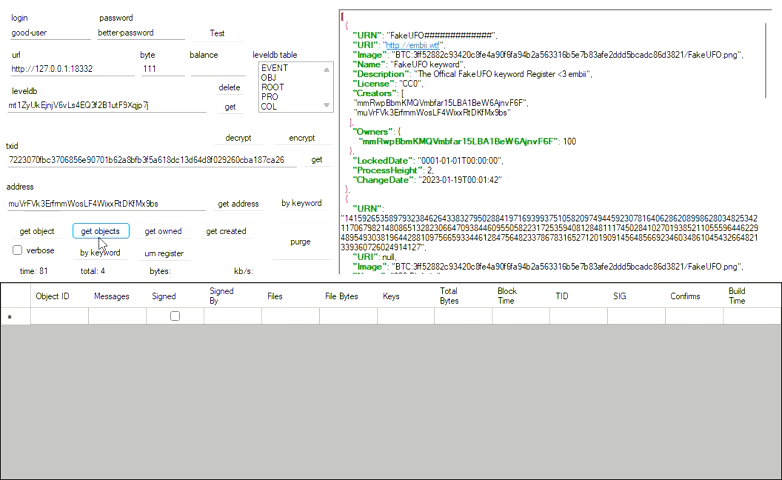
left_click(101, 230)
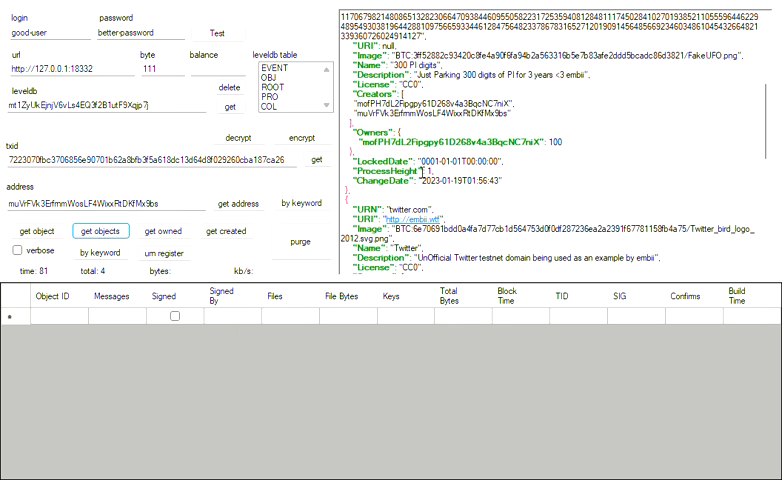
scroll("down", 3)
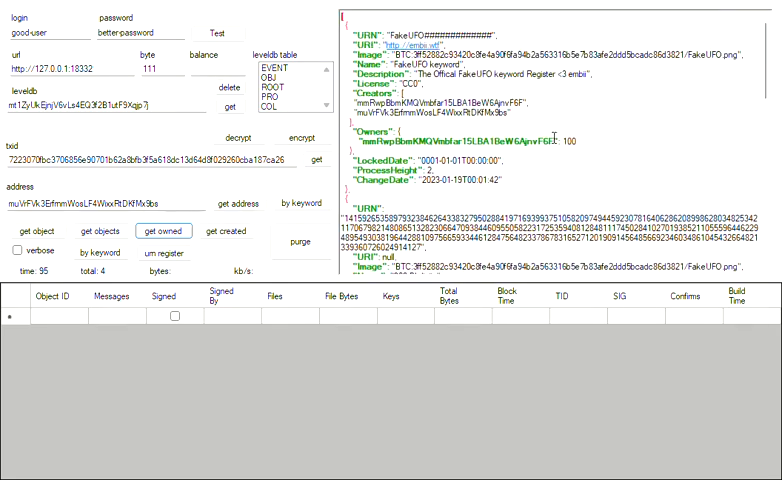
left_click(227, 231)
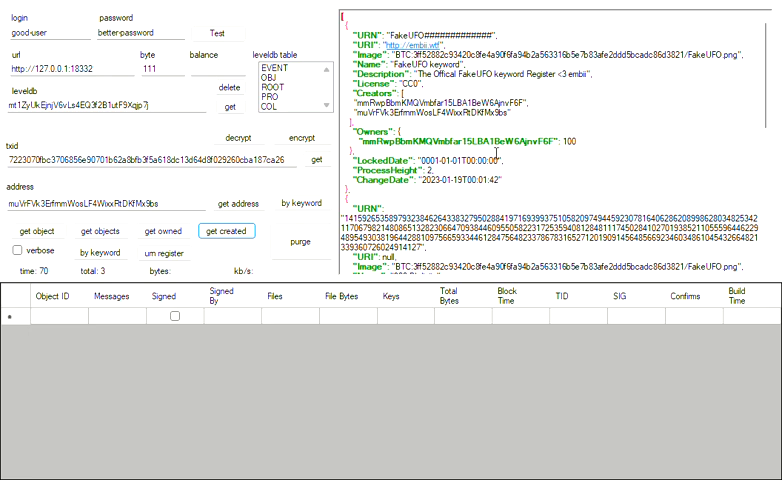
mouse_move(443, 250)
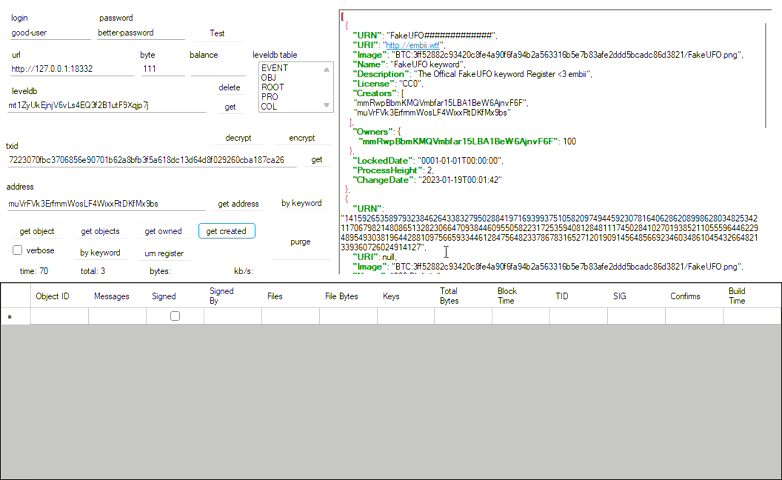